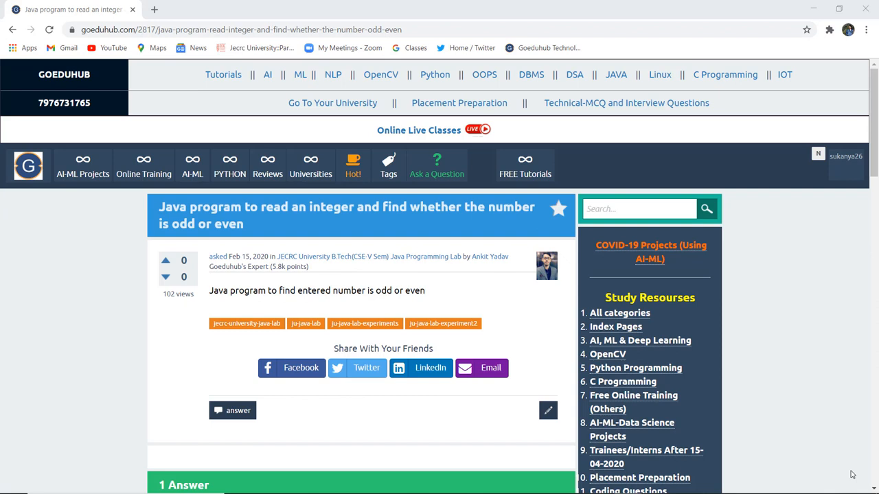
mouse_move(795, 419)
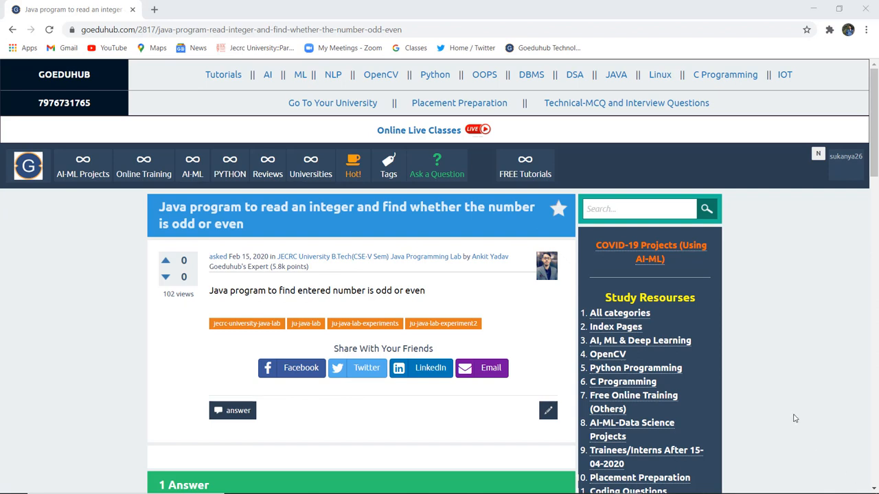
Step: Scroll down to the 1 Answer section's odd/even Java Program Code and the Output heading
scroll(down, 3)
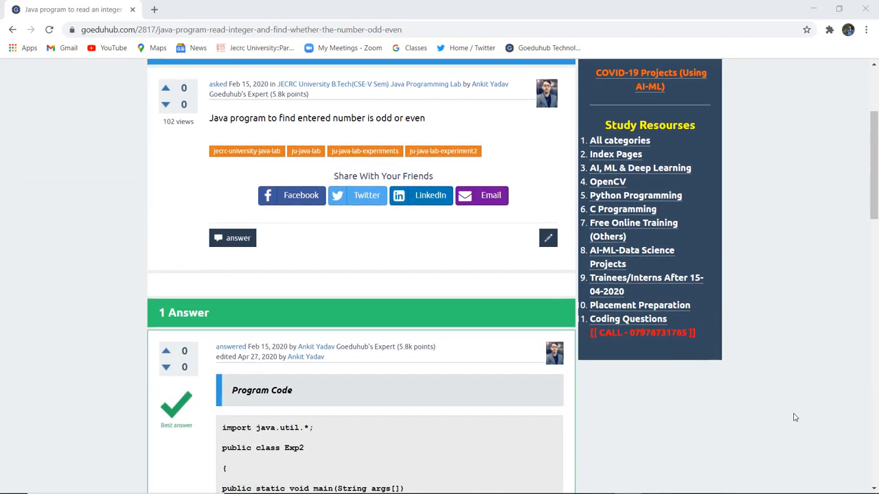
scroll(down, 3)
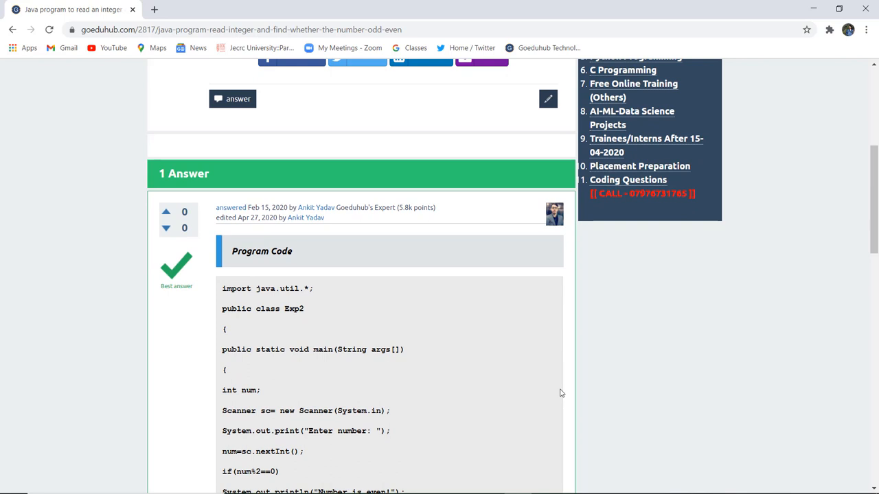
scroll(down, 3)
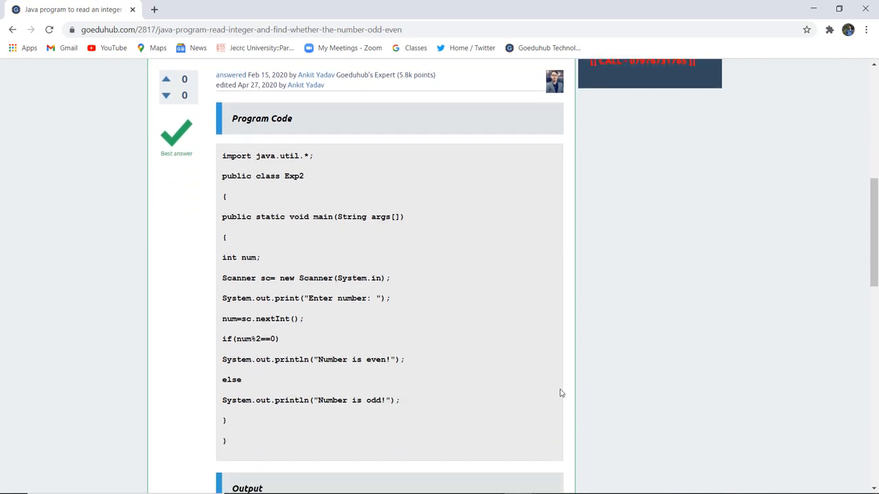
scroll(down, 3)
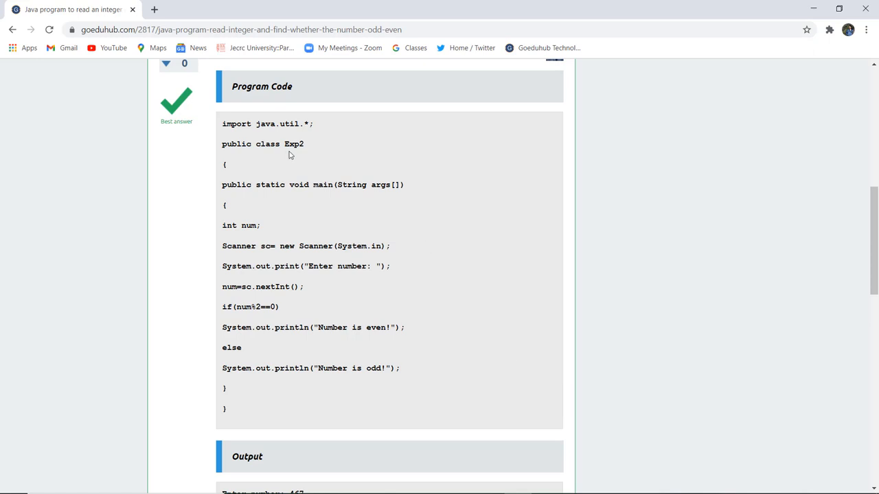
mouse_move(294, 226)
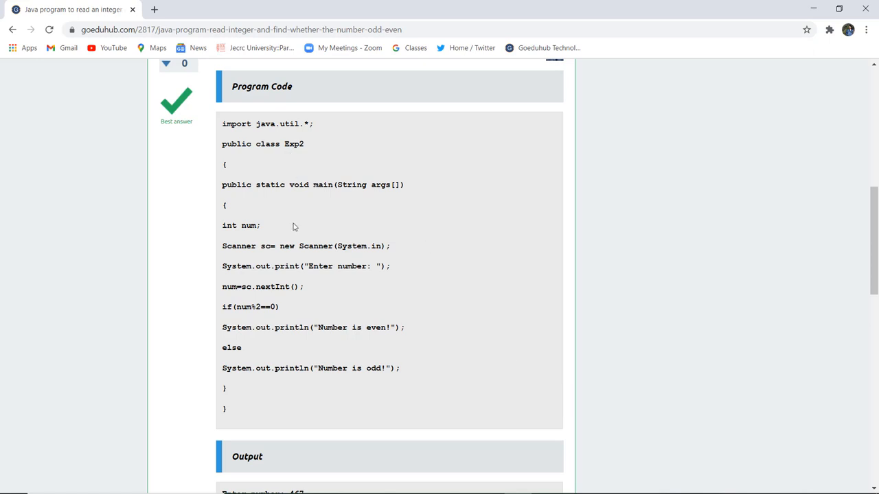
mouse_move(241, 240)
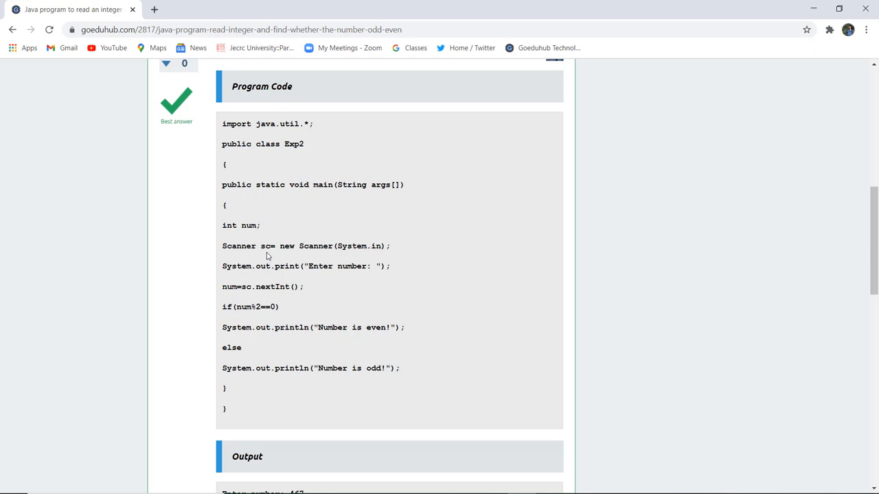
double_click(264, 246)
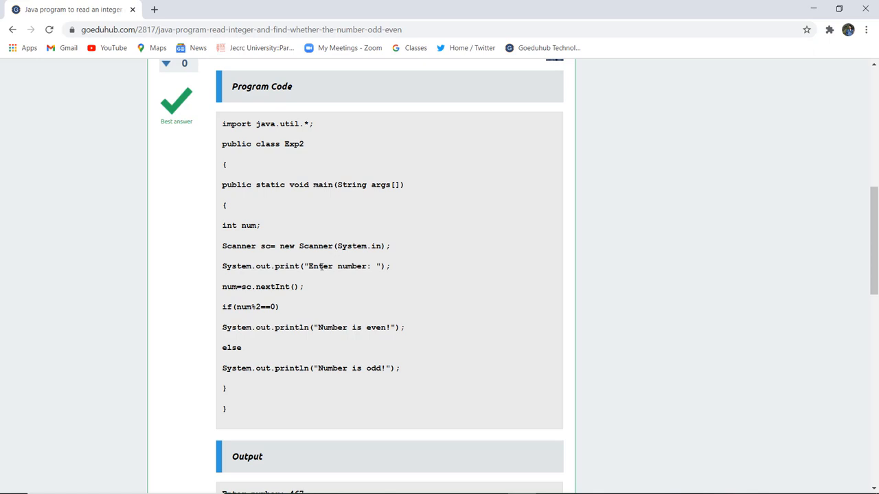
mouse_move(313, 282)
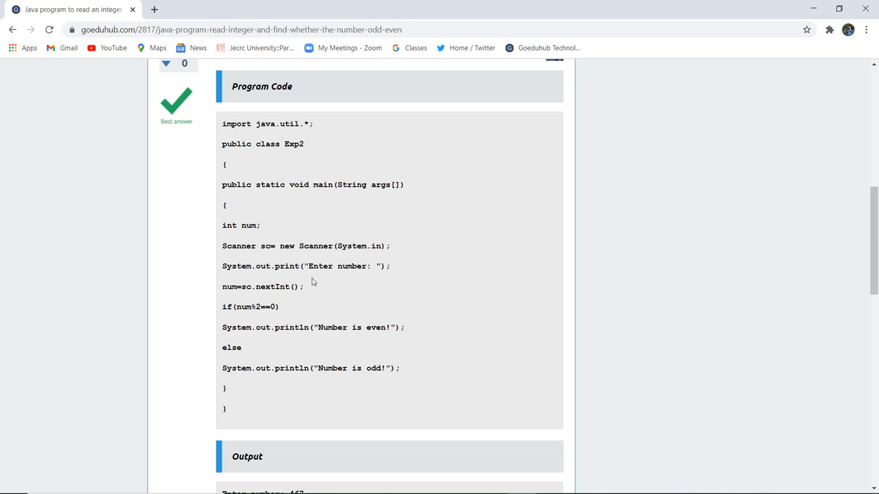
mouse_move(347, 280)
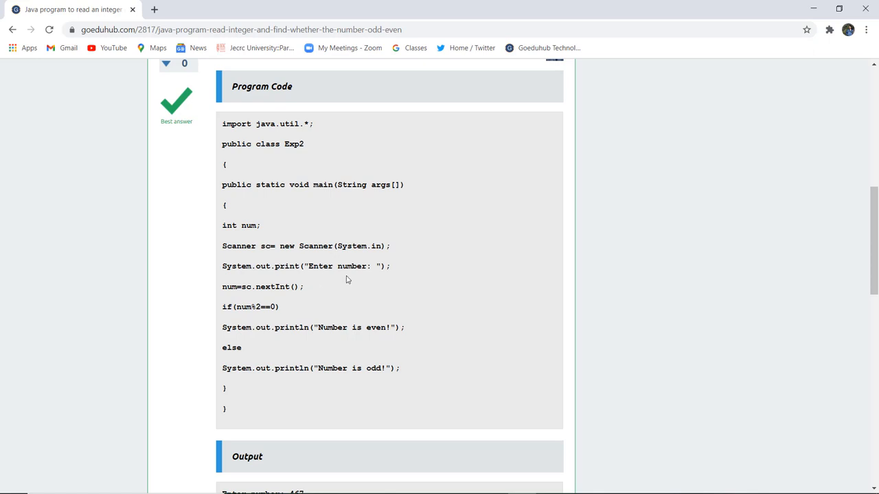
mouse_move(335, 277)
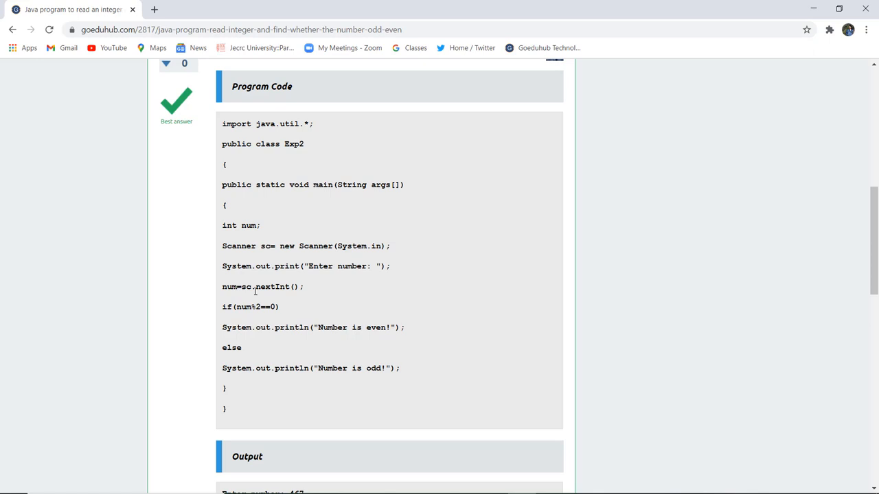
mouse_move(288, 300)
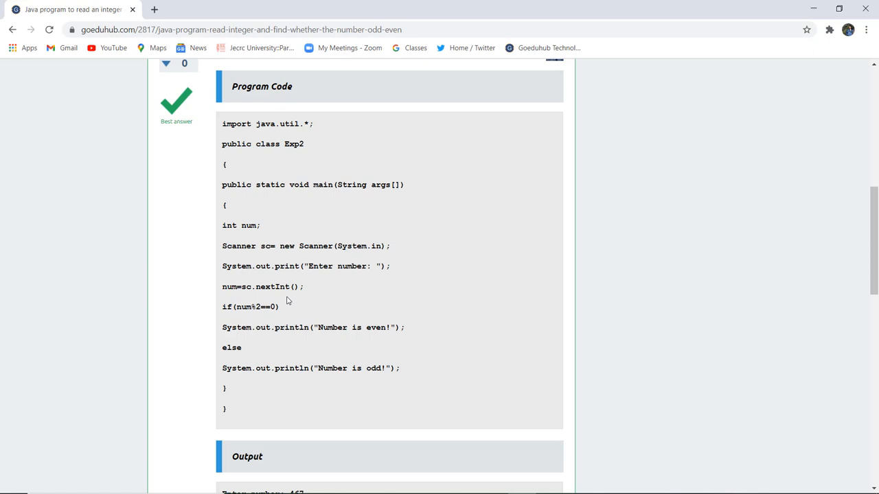
mouse_move(235, 320)
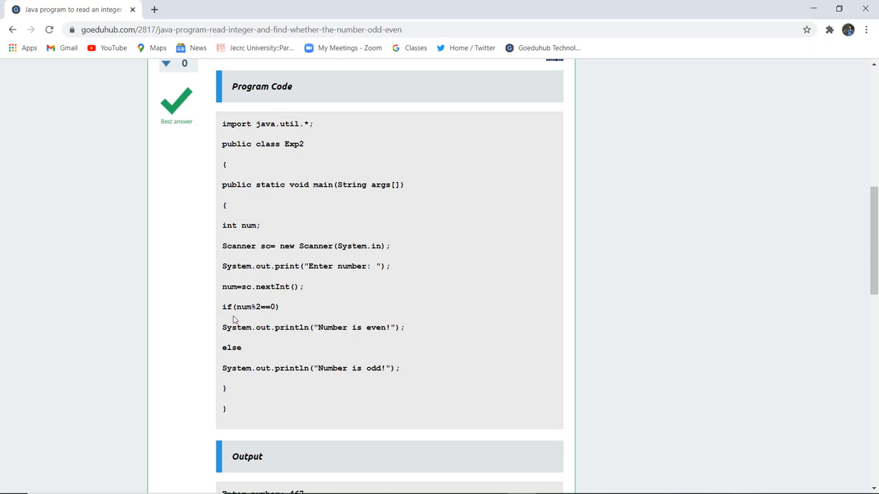
mouse_move(258, 317)
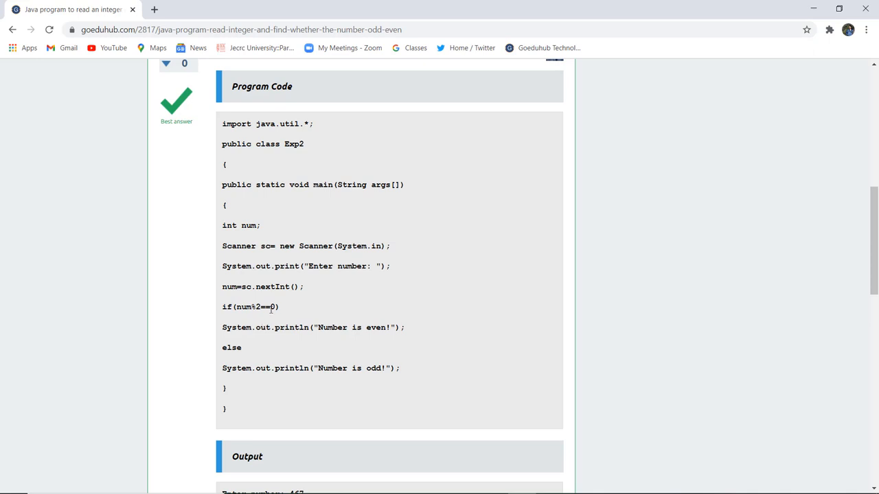
mouse_move(330, 351)
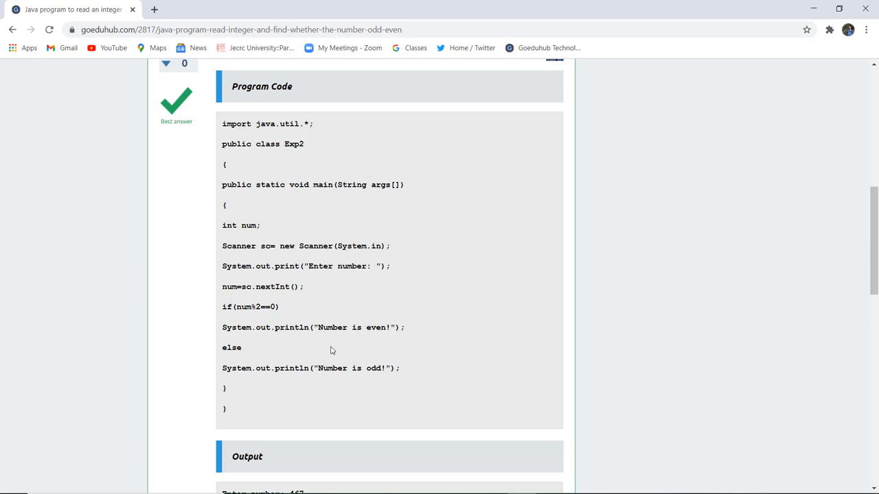
mouse_move(375, 387)
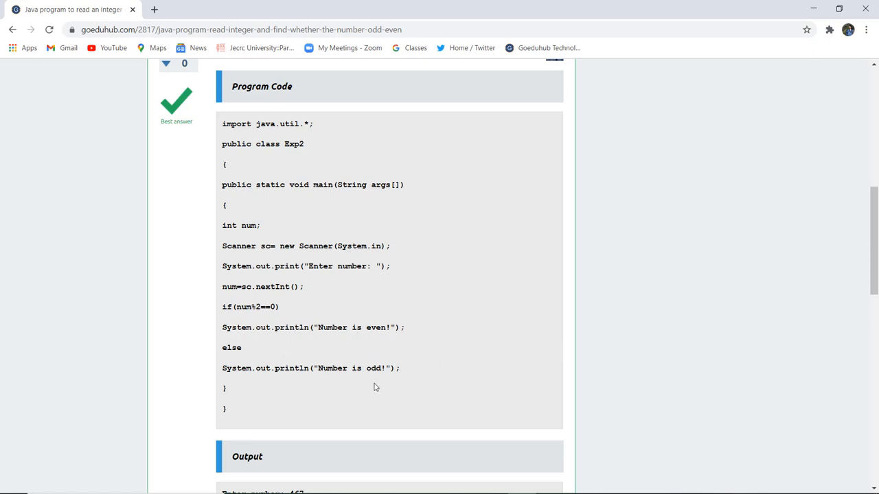
mouse_move(467, 280)
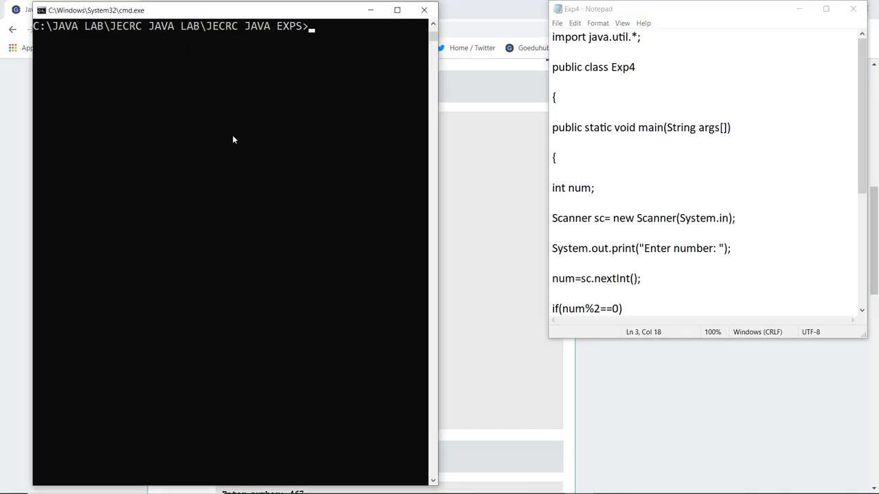
Step: Compile Exp4.java with javac, run java Exp4, and enter 45
text(javac Exp4.java)
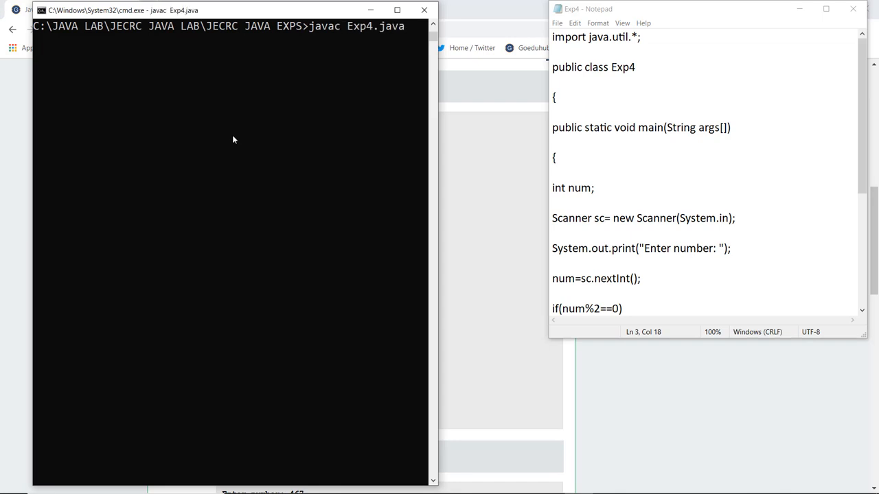
text(java Exp4)
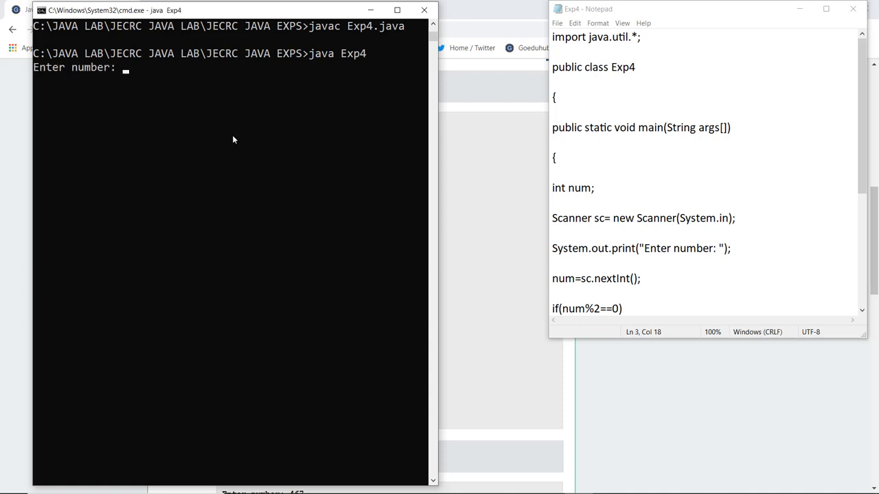
text(45)
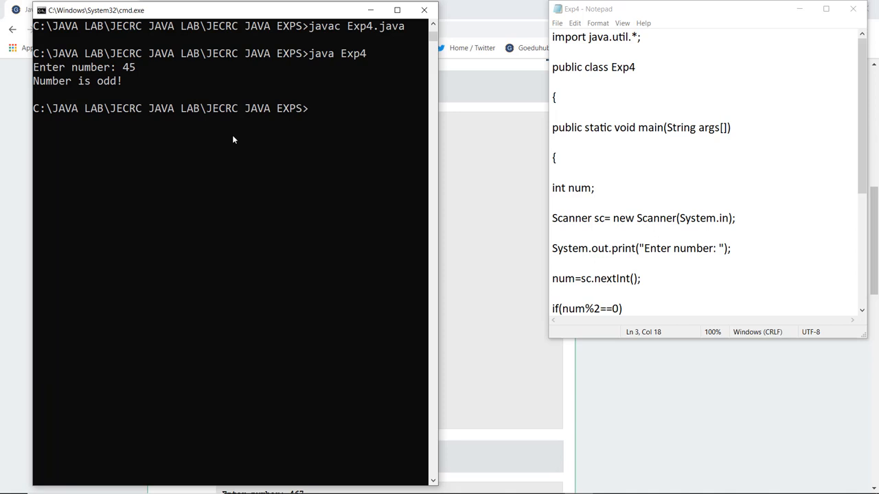
Step: Rerun java Exp4 and enter 56 to get 'Number is even!'
text(java Exp4)
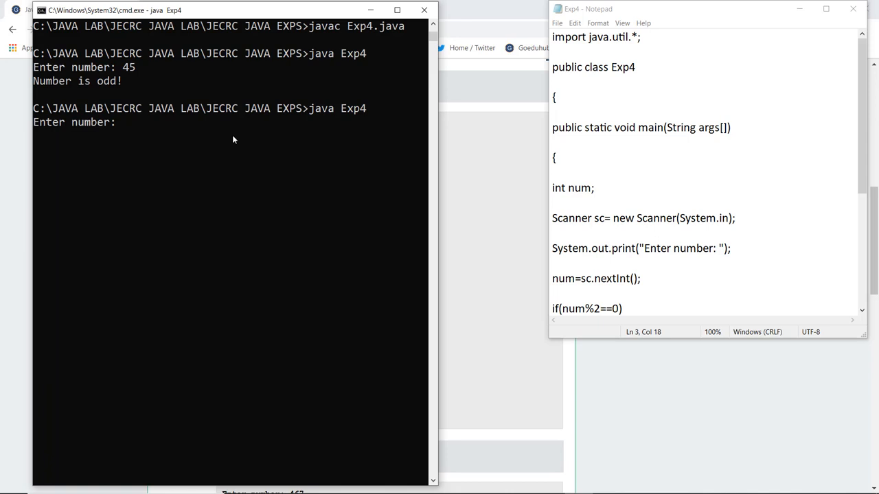
text(56)
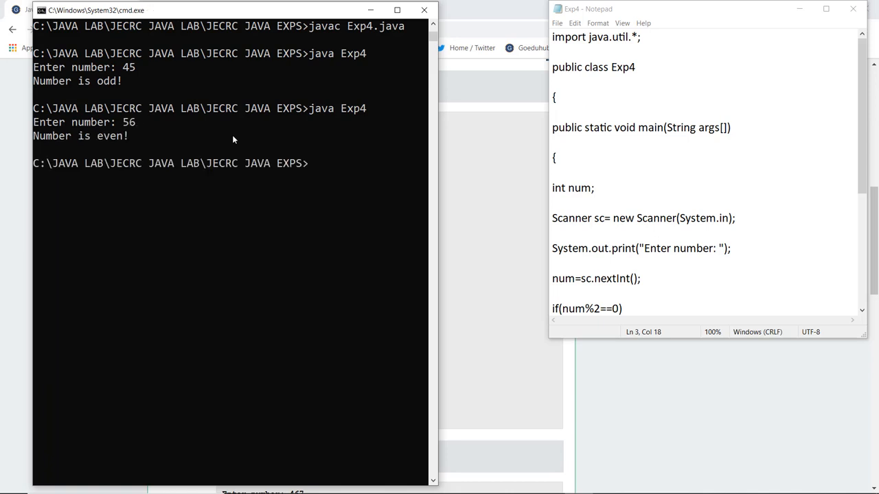
mouse_move(132, 152)
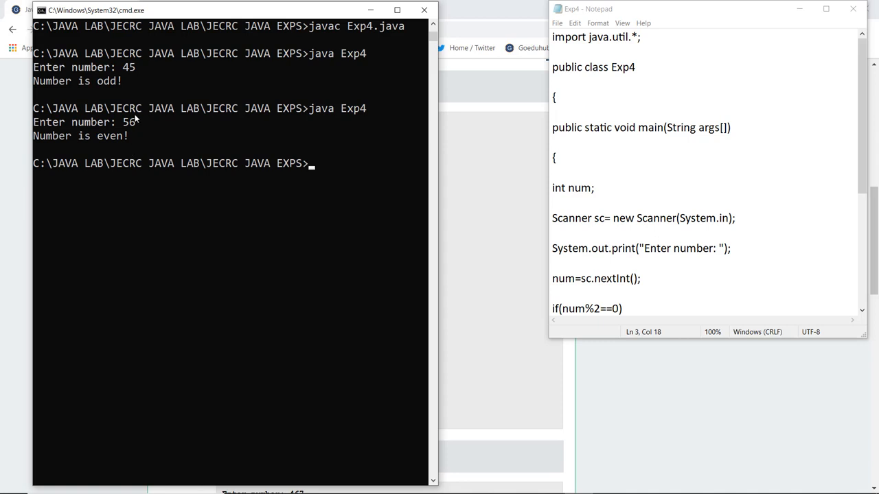
mouse_move(139, 124)
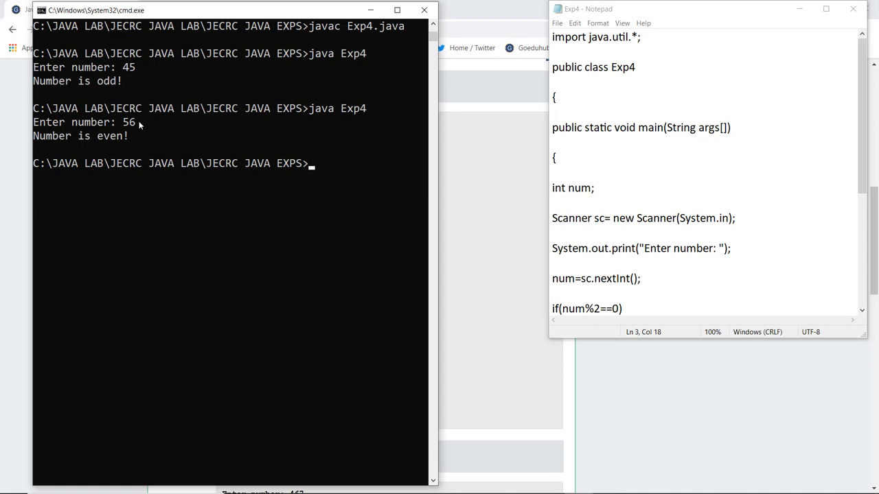